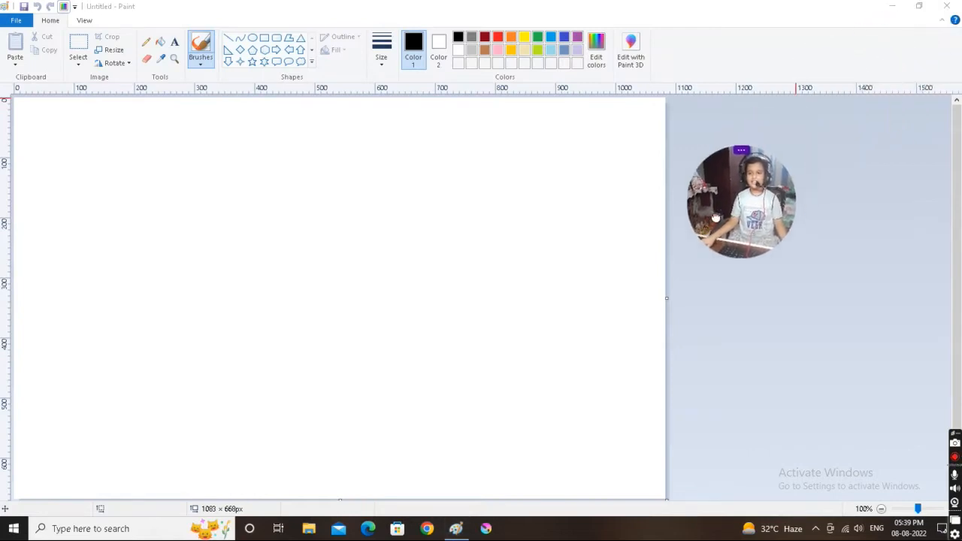
- Draw a large circle outline across the canvas and give it the thinnest line size
left_click_drag(741, 201, 467, 229)
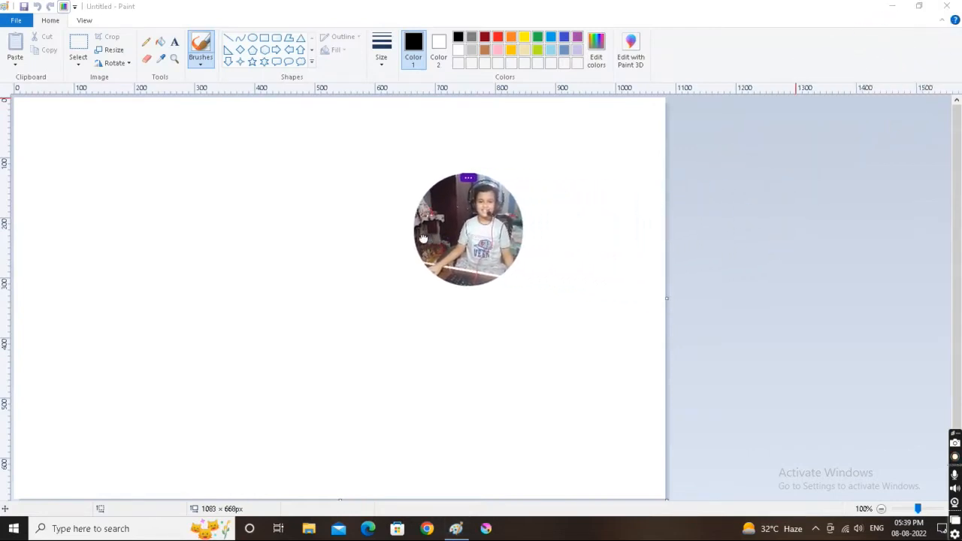
left_click_drag(466, 229, 770, 244)
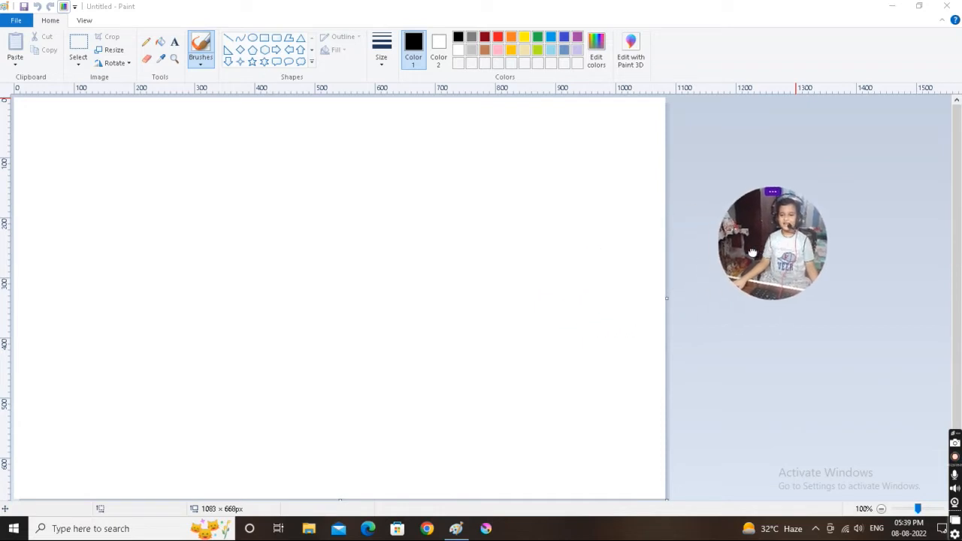
left_click_drag(771, 243, 821, 194)
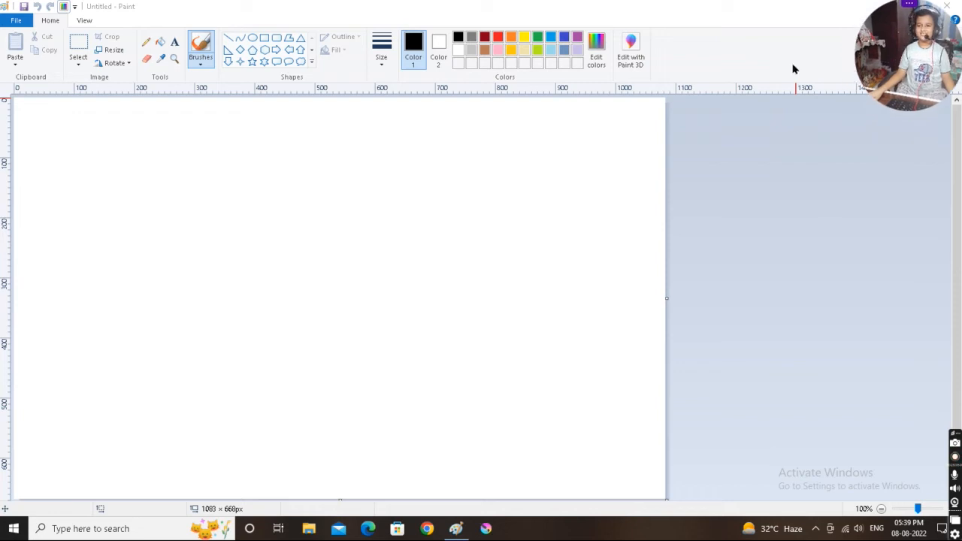
mouse_move(249, 42)
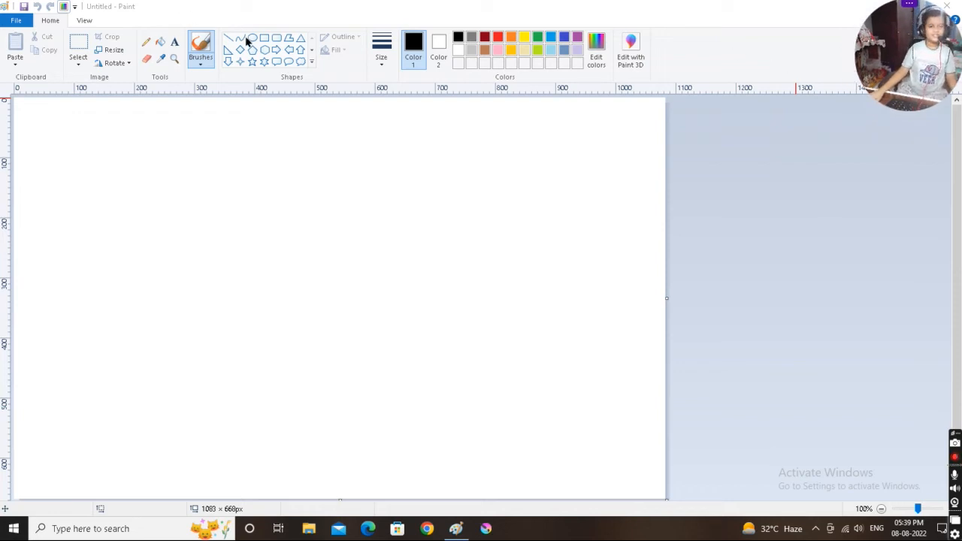
mouse_move(259, 47)
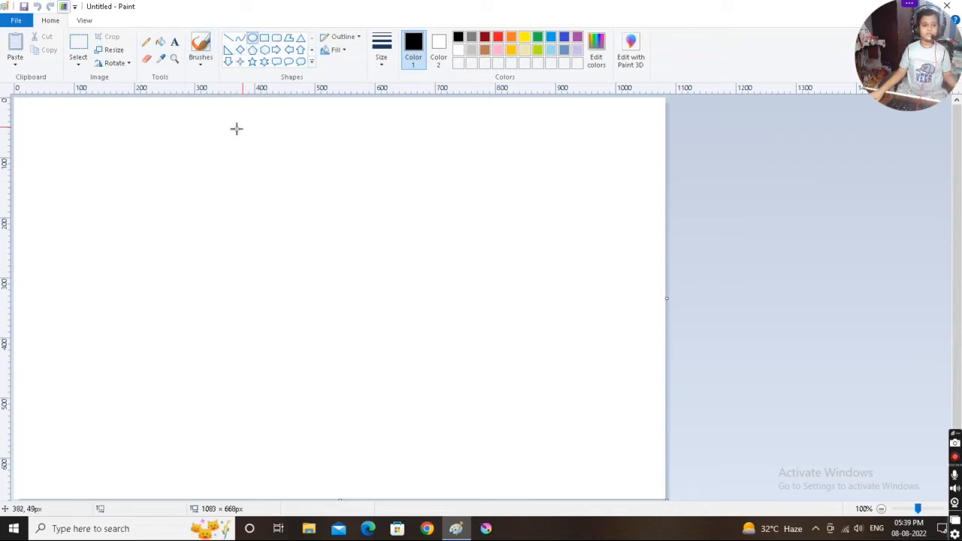
left_click_drag(237, 128, 514, 461)
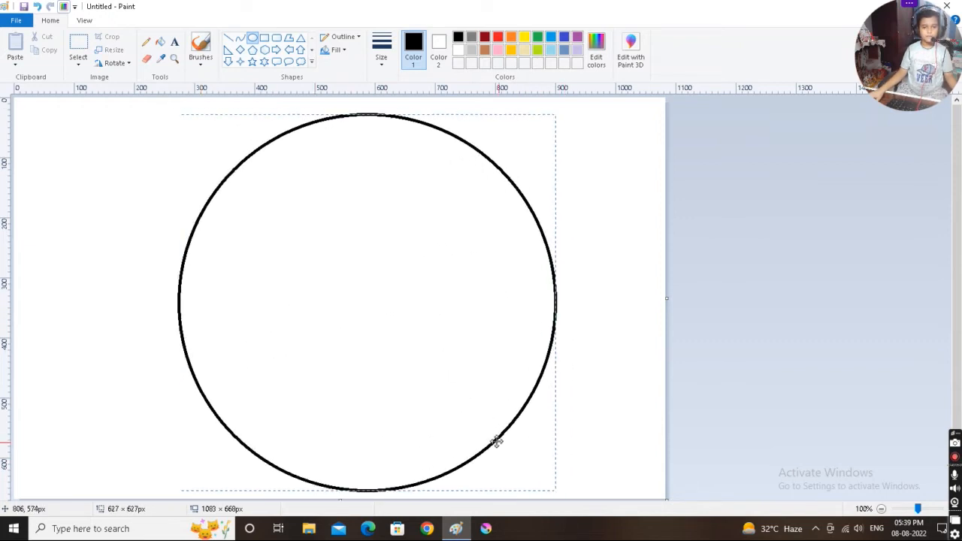
left_click(381, 46)
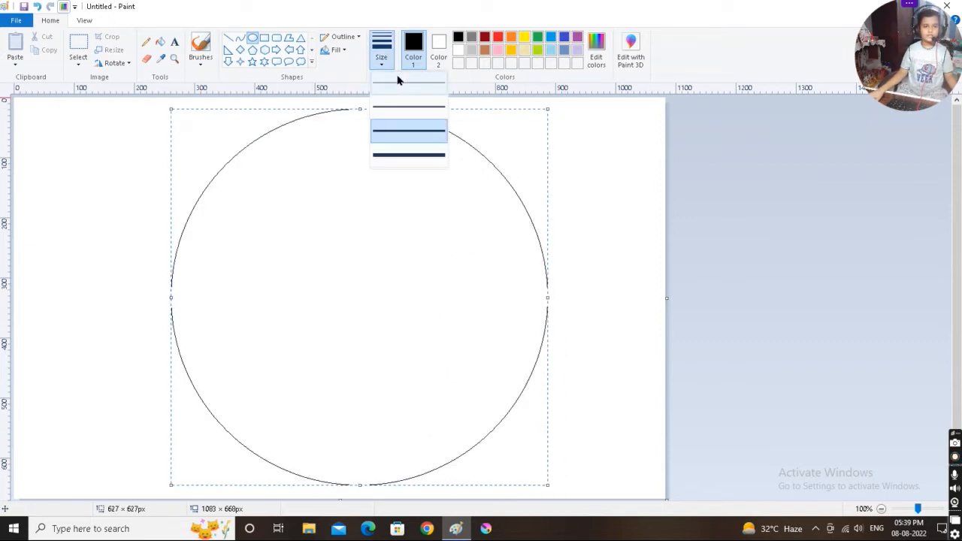
left_click(90, 211)
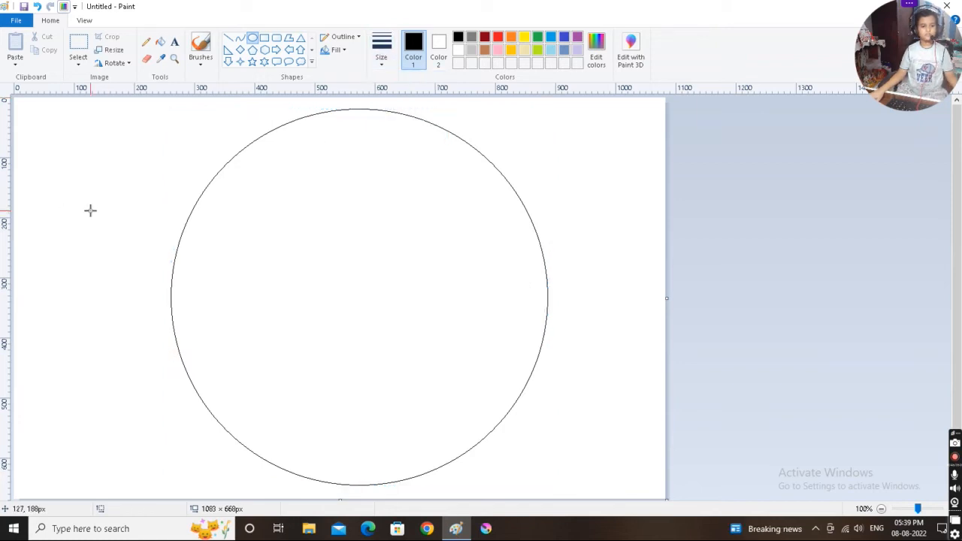
mouse_move(288, 146)
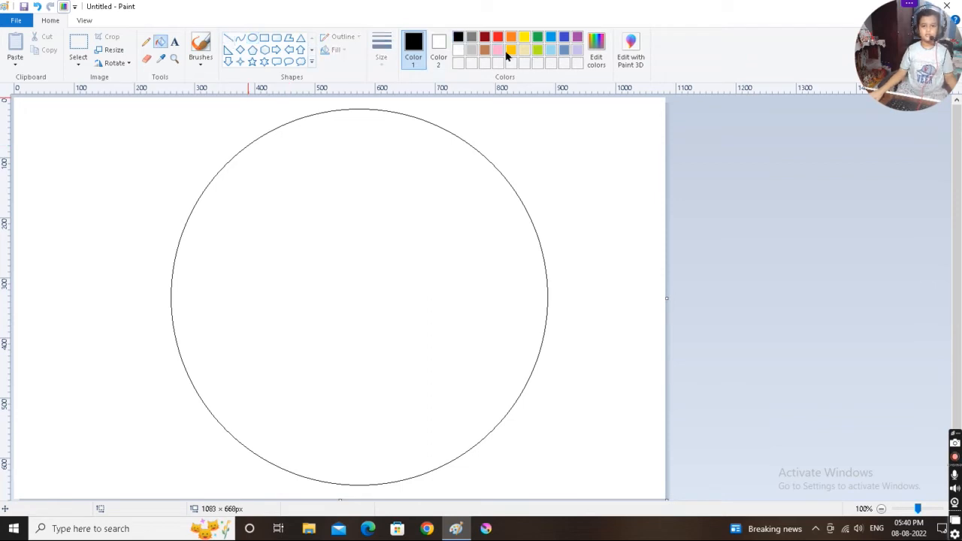
- Pick orange and darken it to a custom dark orange in Edit colors
left_click(511, 50)
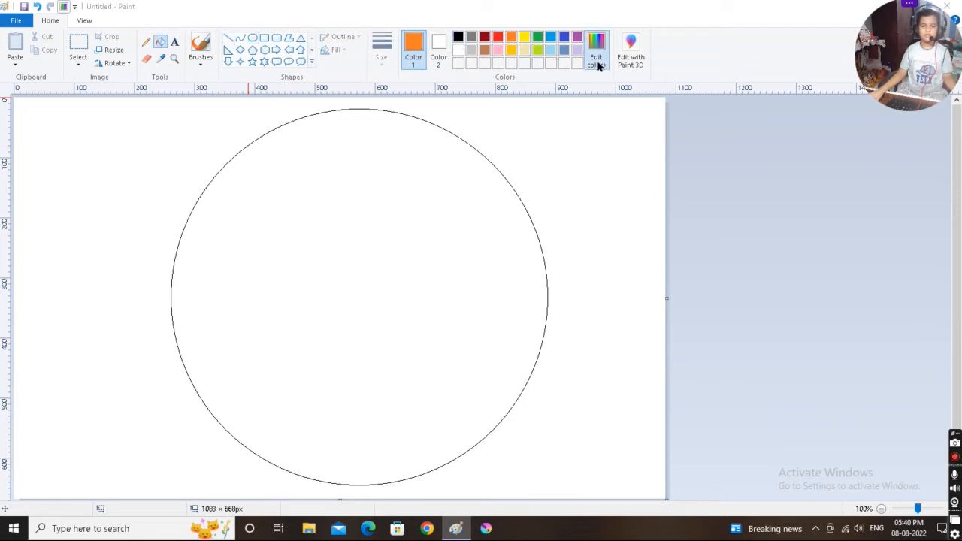
left_click(595, 48)
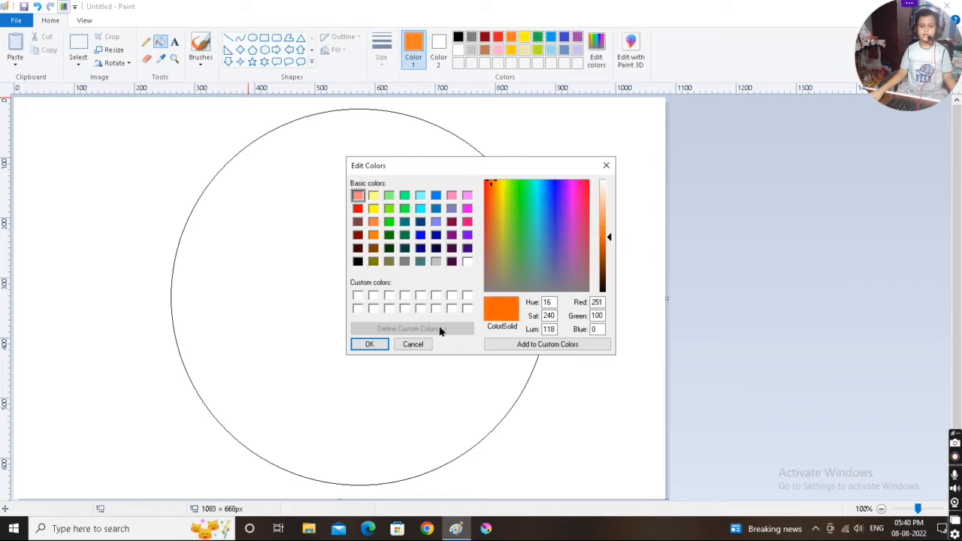
left_click_drag(609, 237, 610, 247)
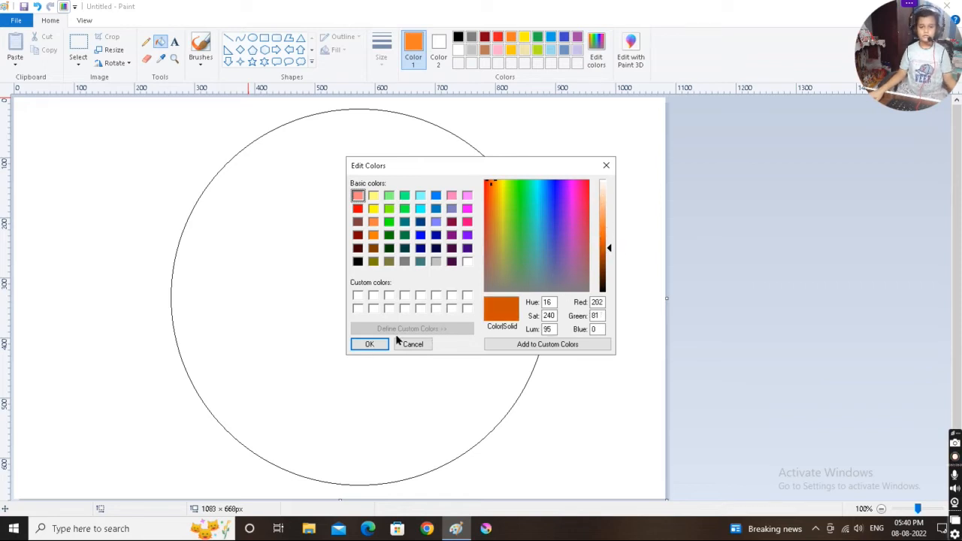
left_click(369, 344)
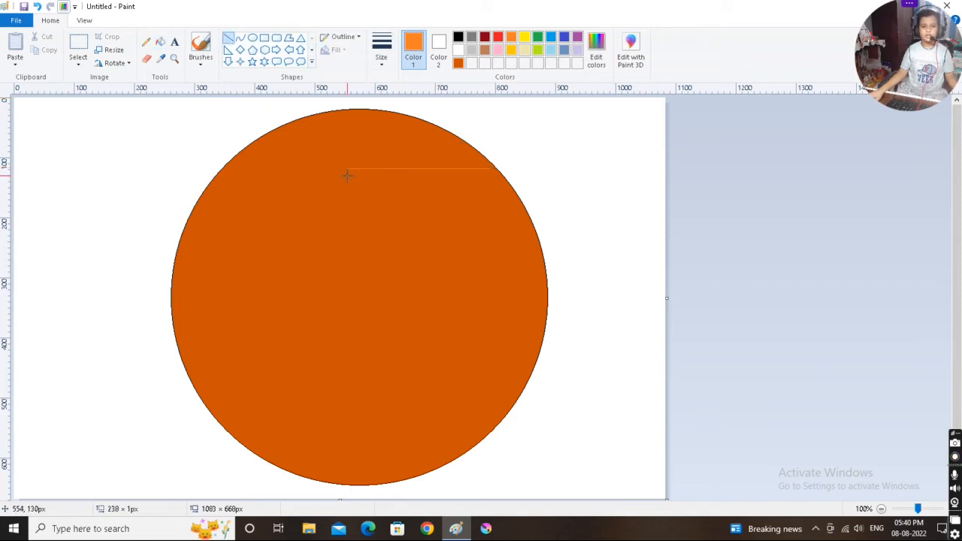
- Choose a thicker line size and draw six horizontal stripes of varying length across the circle
left_click(380, 45)
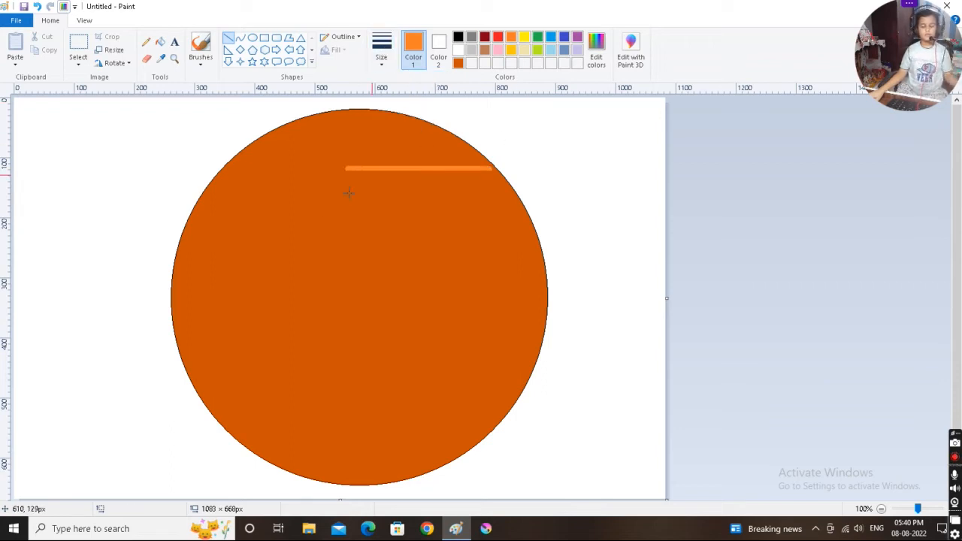
left_click_drag(230, 203, 438, 203)
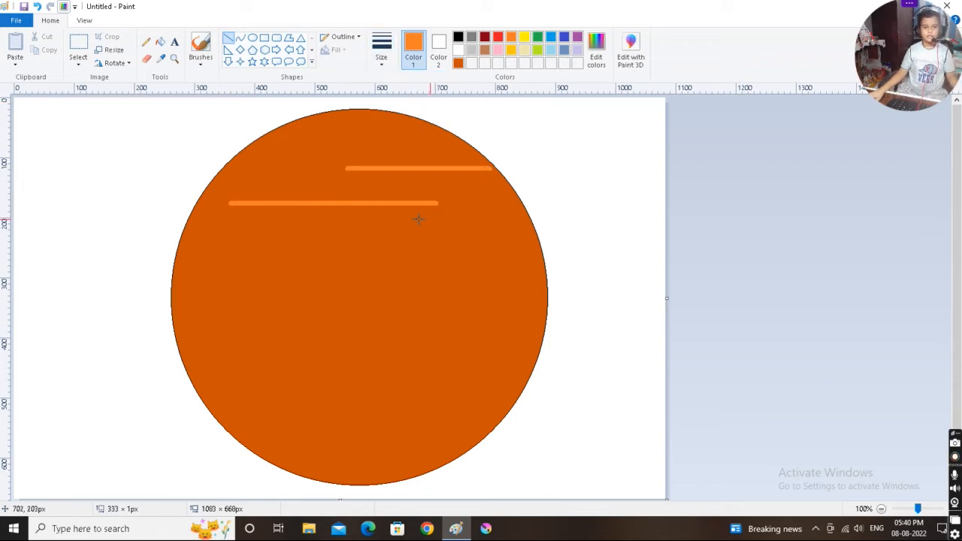
left_click_drag(377, 261, 474, 260)
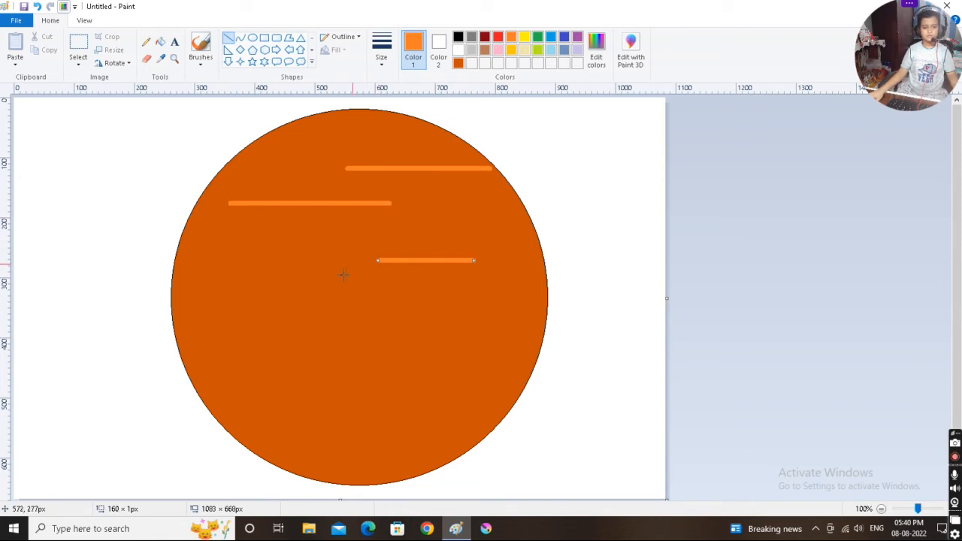
left_click_drag(198, 298, 365, 298)
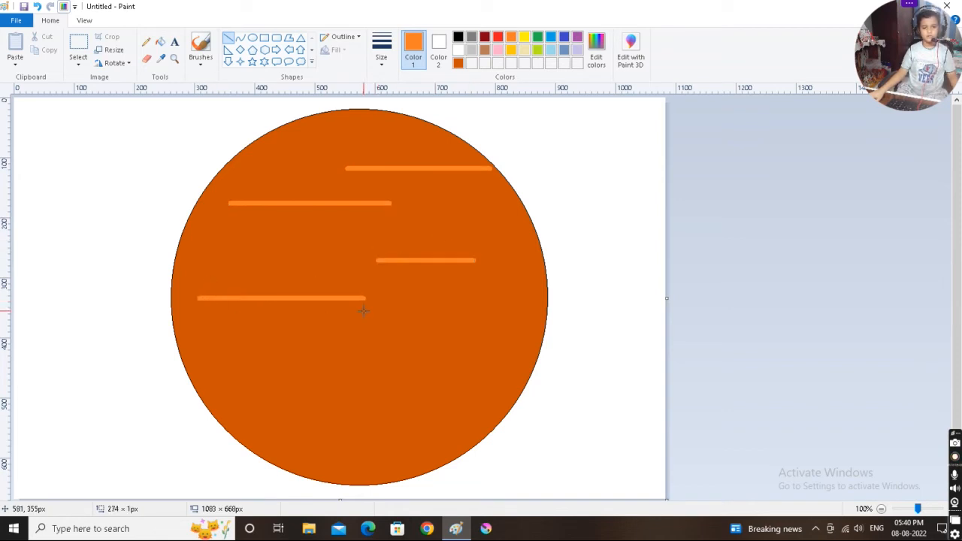
left_click_drag(398, 354, 500, 354)
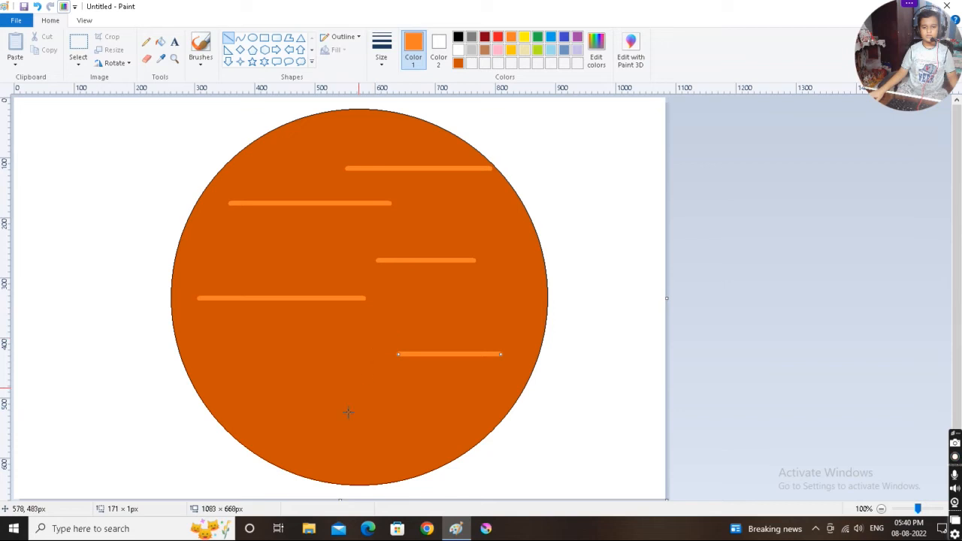
left_click_drag(246, 392, 304, 392)
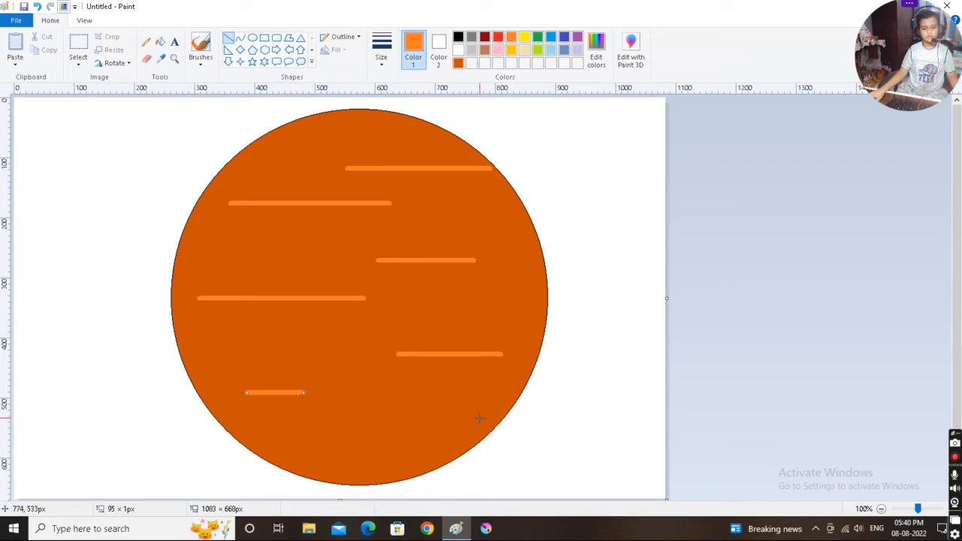
left_click_drag(344, 419, 479, 419)
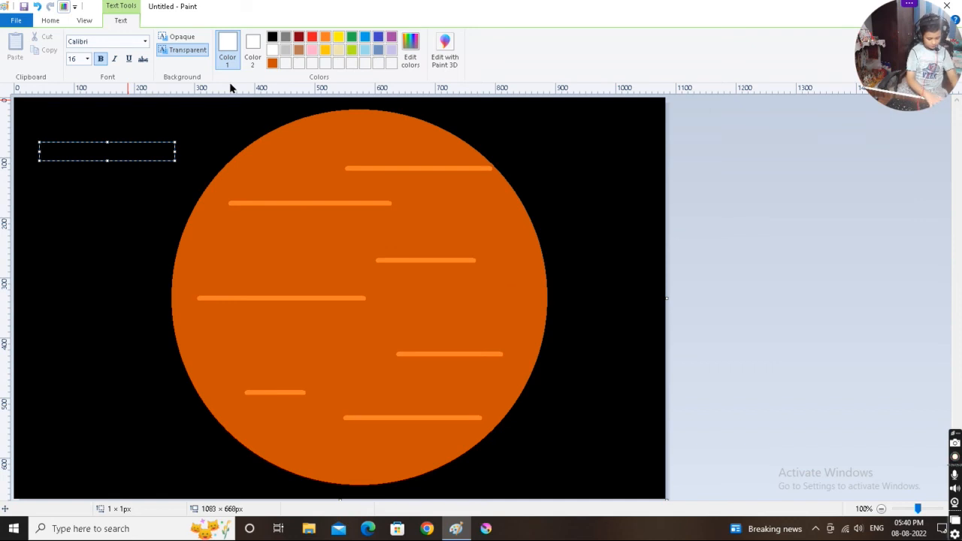
- Type the label 'Venus' and move it closer to the circle's upper left
type("Venu")
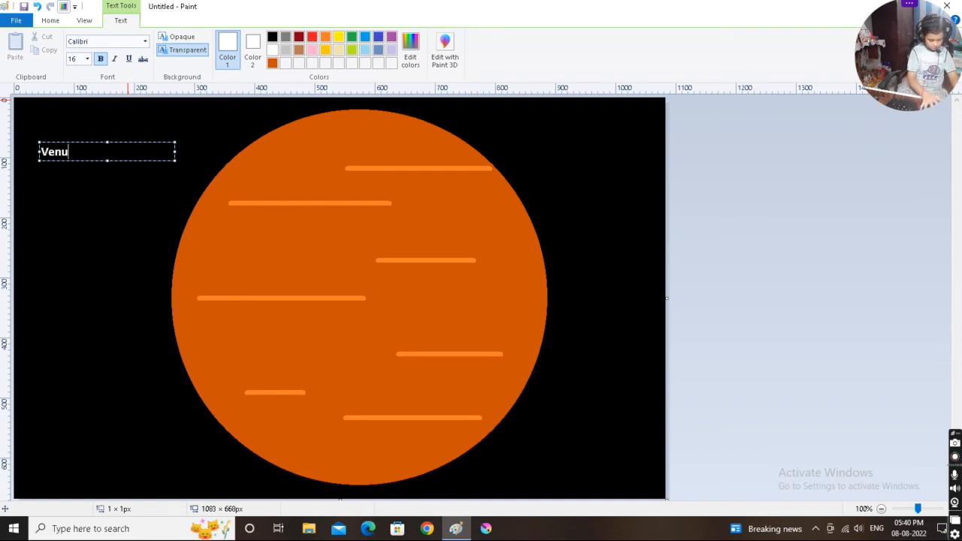
type("s")
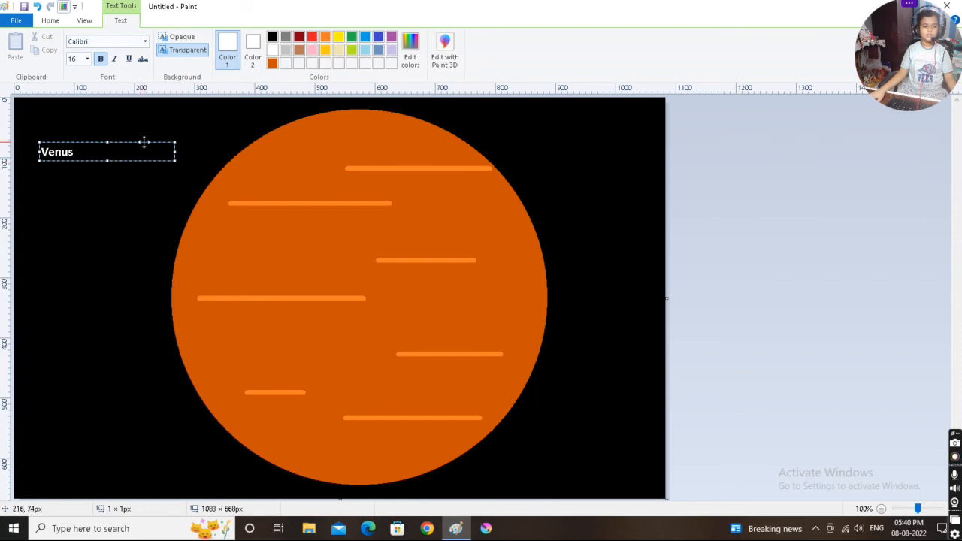
left_click_drag(105, 150, 203, 171)
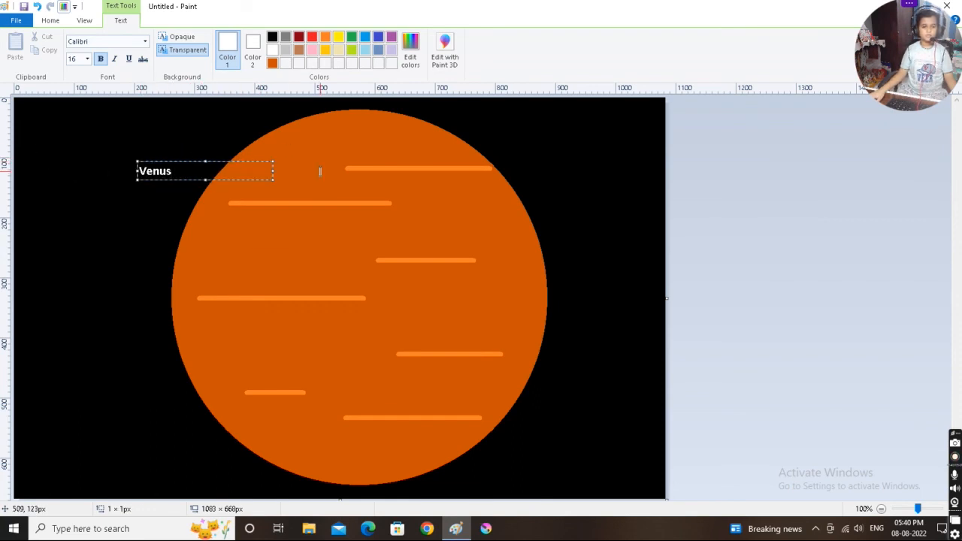